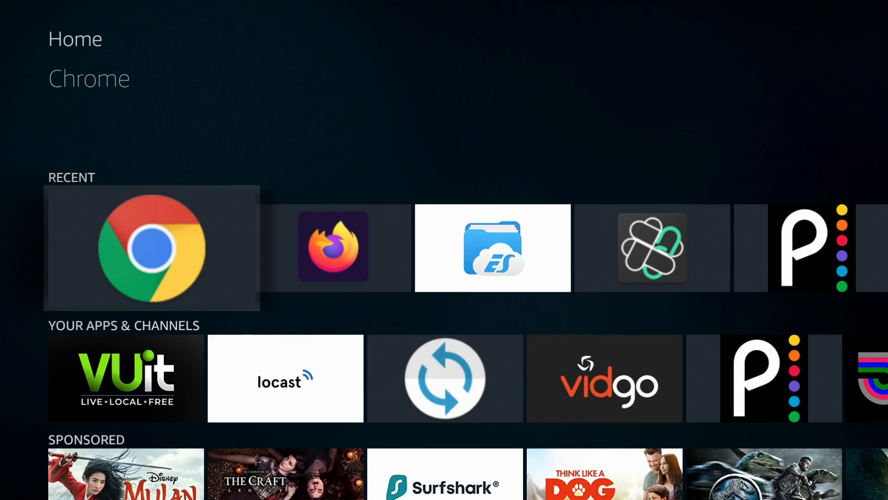
Switch from the home screen to a YouTube channel page with playlist rows.
left_click(151, 247)
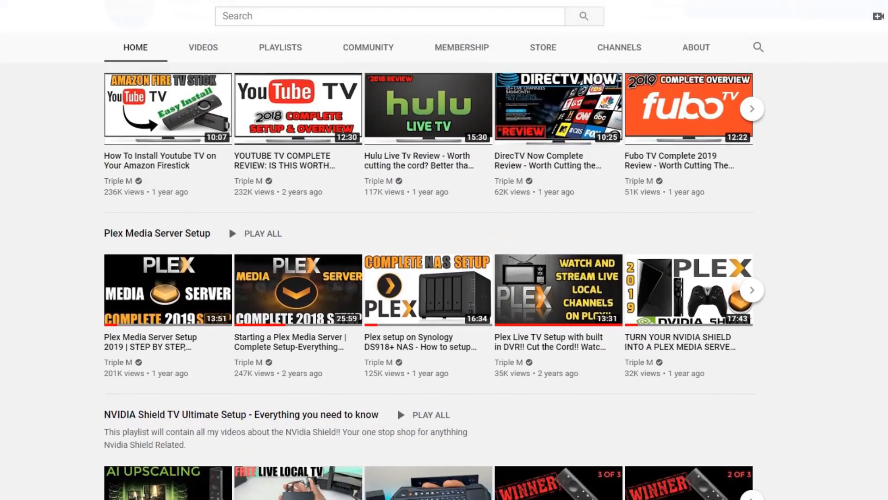
Subscribe to the Triple M channel and turn on the new-upload notification bell.
scroll("down", 3)
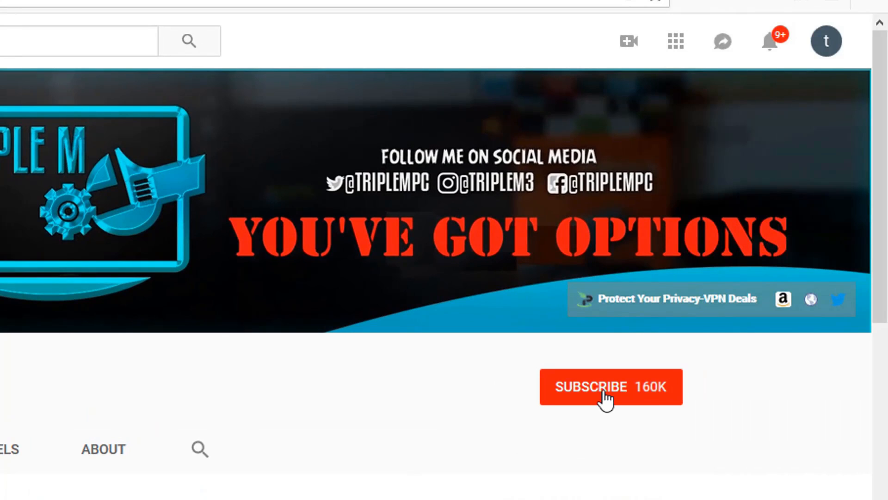
left_click(611, 386)
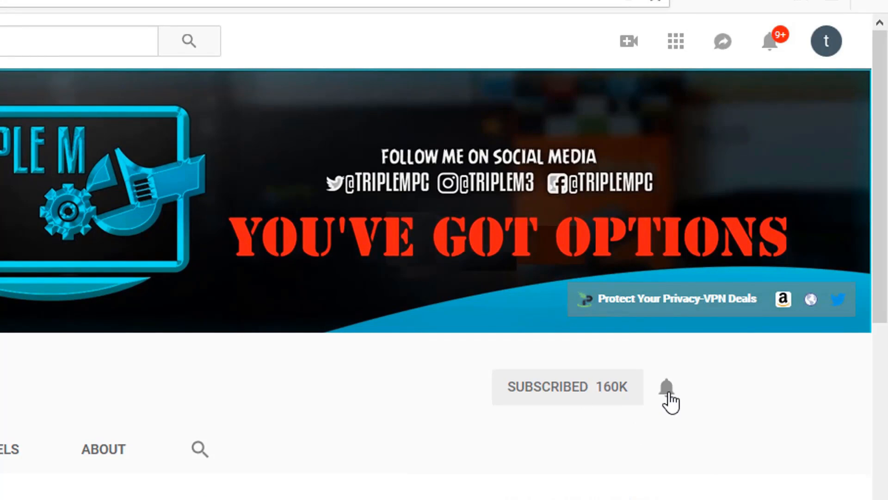
left_click(666, 387)
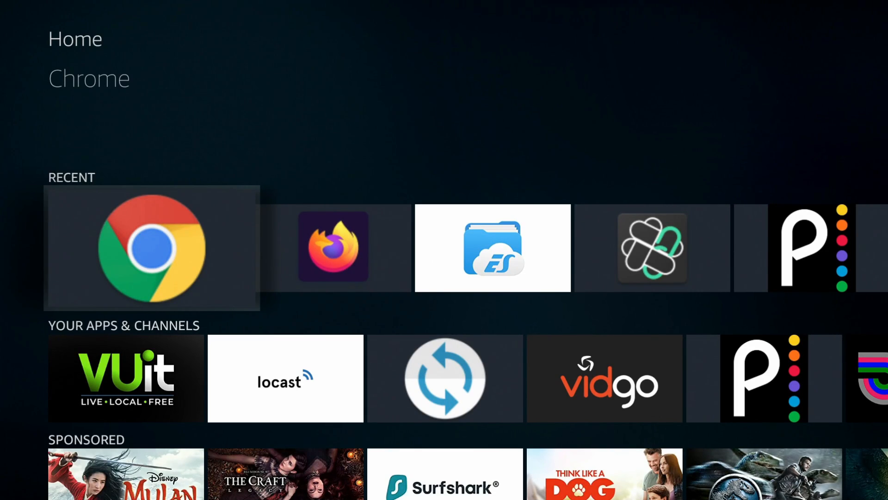
left_click(151, 247)
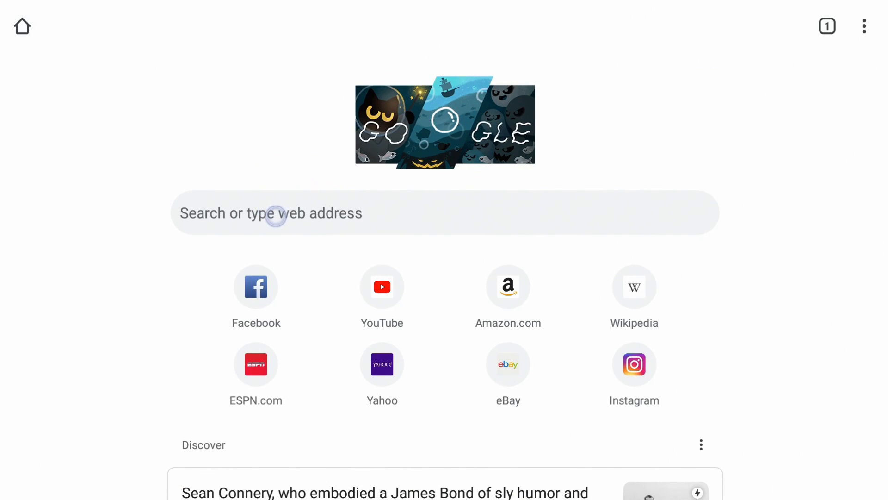
left_click(444, 212)
type("www.youtube.com")
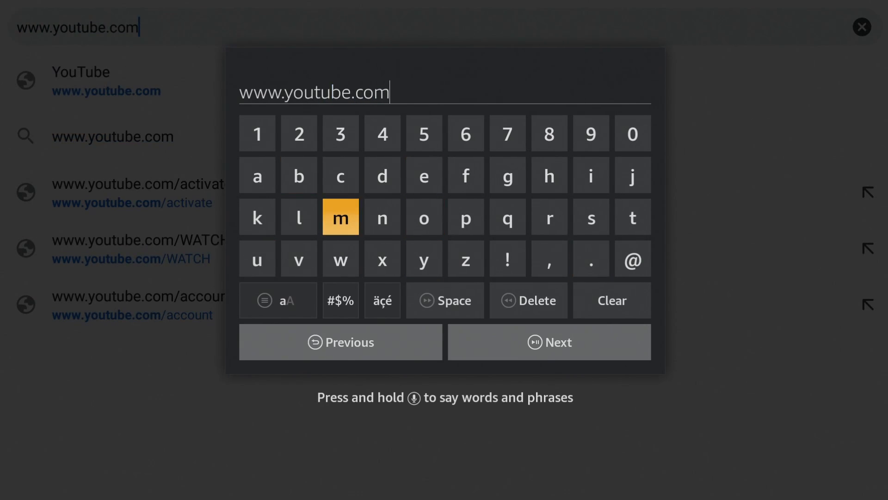
left_click(549, 341)
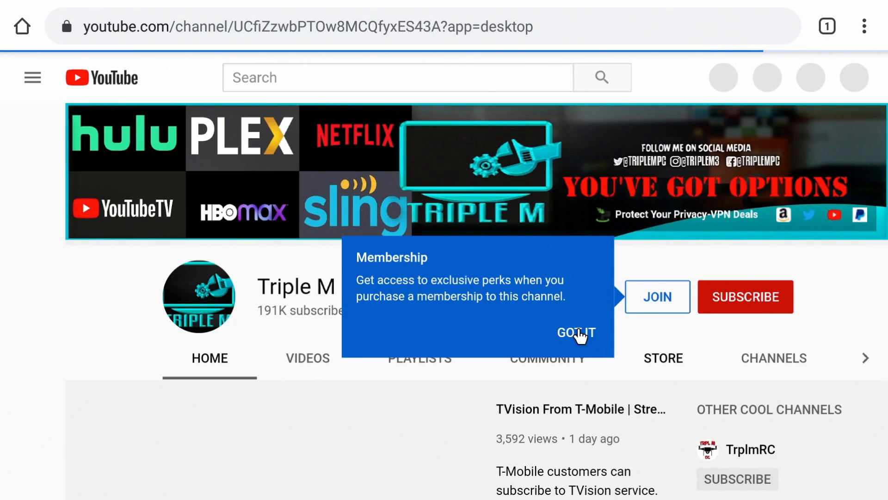
Play the Simbans TangoTab review at 1080p HD, then open Chrome's About page.
left_click(576, 332)
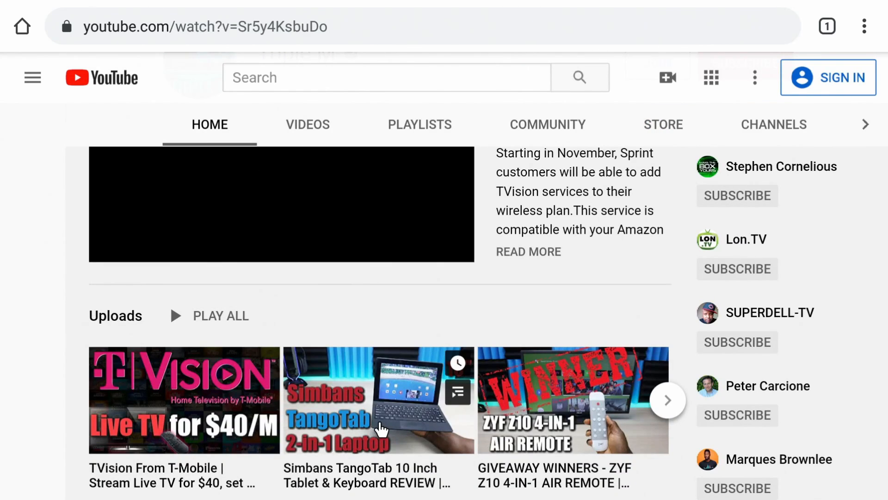
left_click(378, 399)
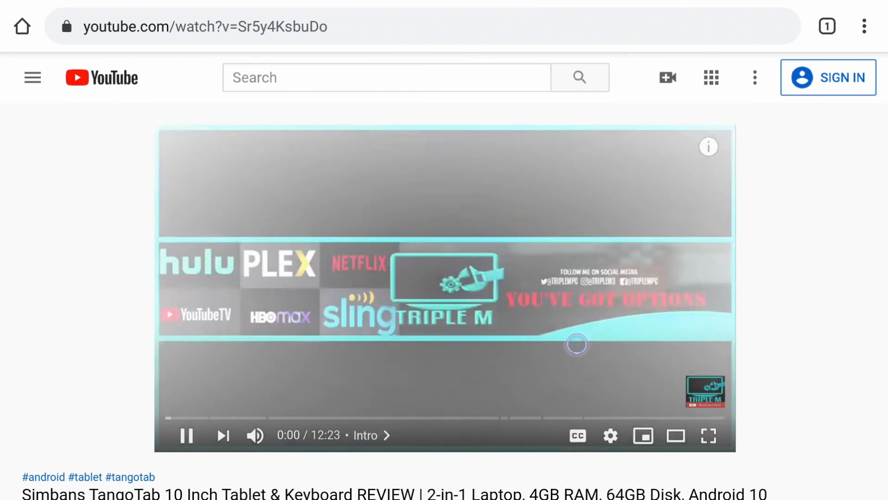
scroll("down", 3)
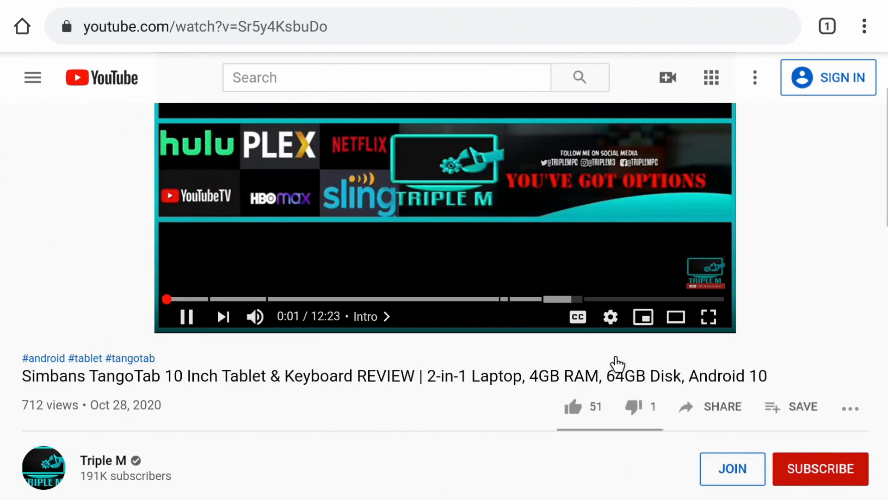
left_click(610, 316)
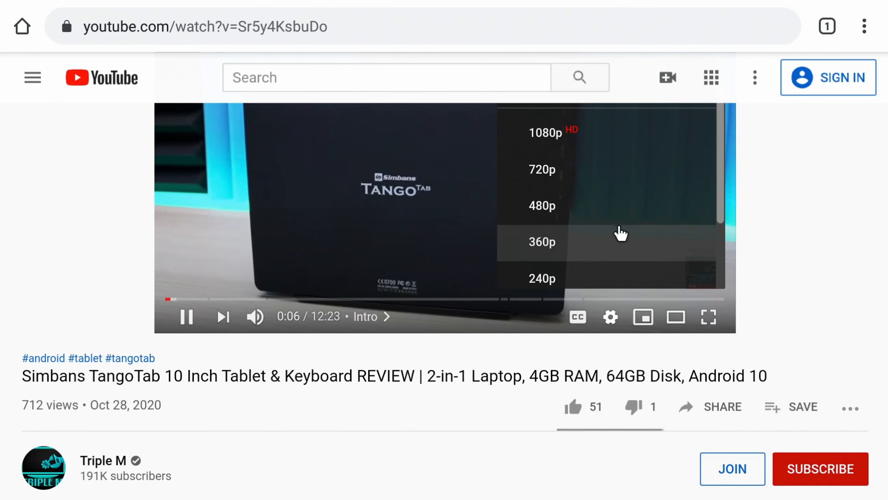
left_click(541, 242)
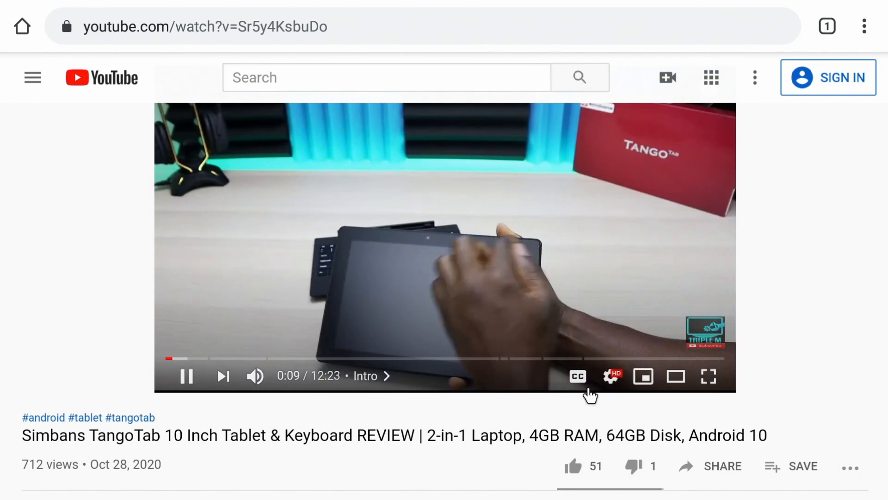
scroll("down", 3)
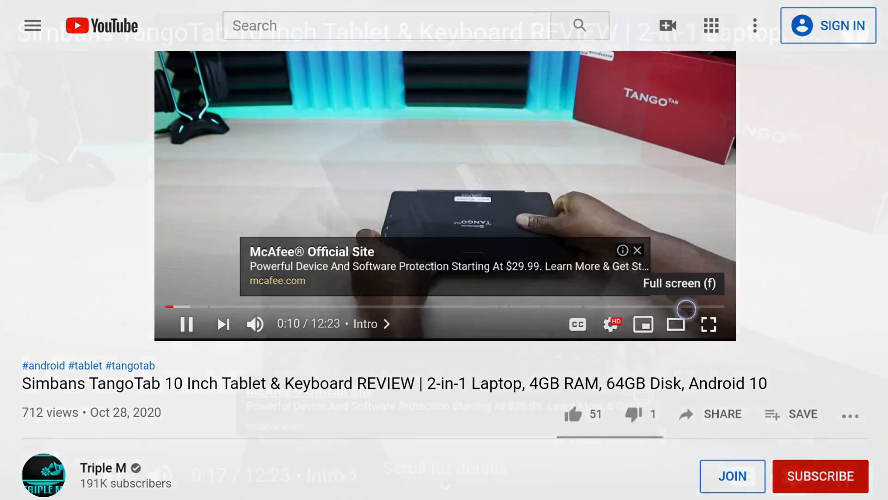
left_click(709, 324)
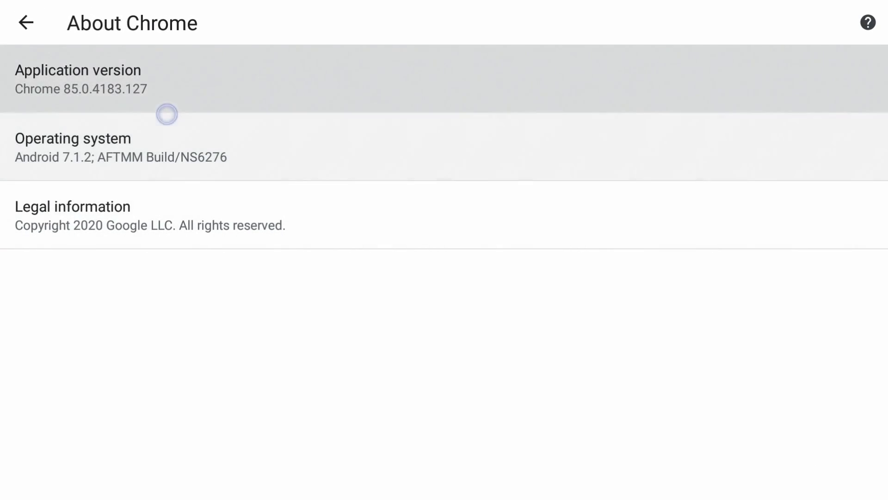
View Chrome's application version 85 and operating system Android 7.1.2.
left_click(130, 138)
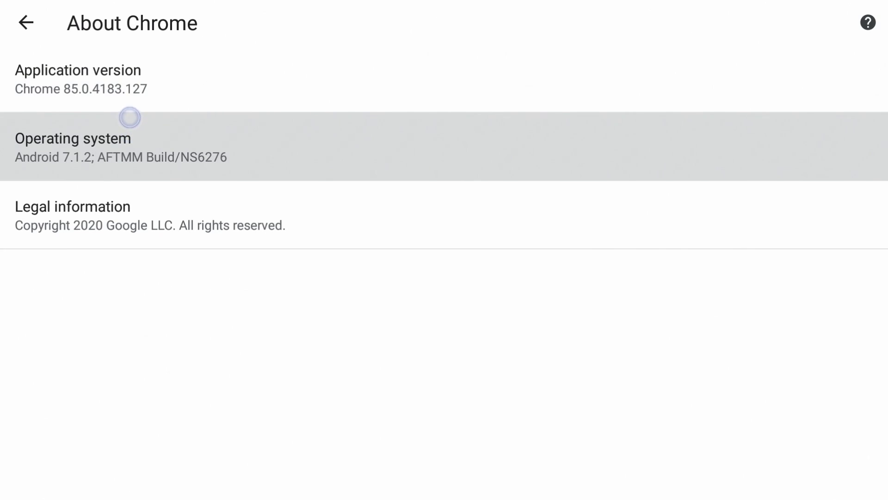
left_click(371, 208)
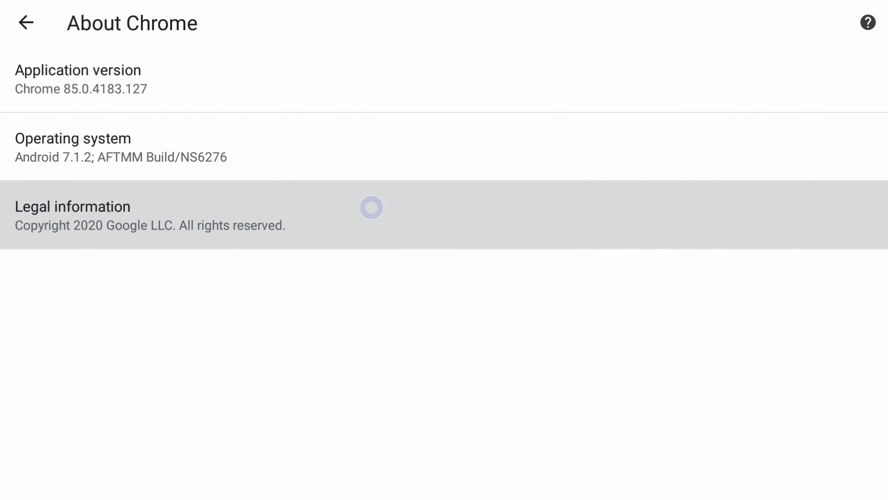
mouse_move(163, 175)
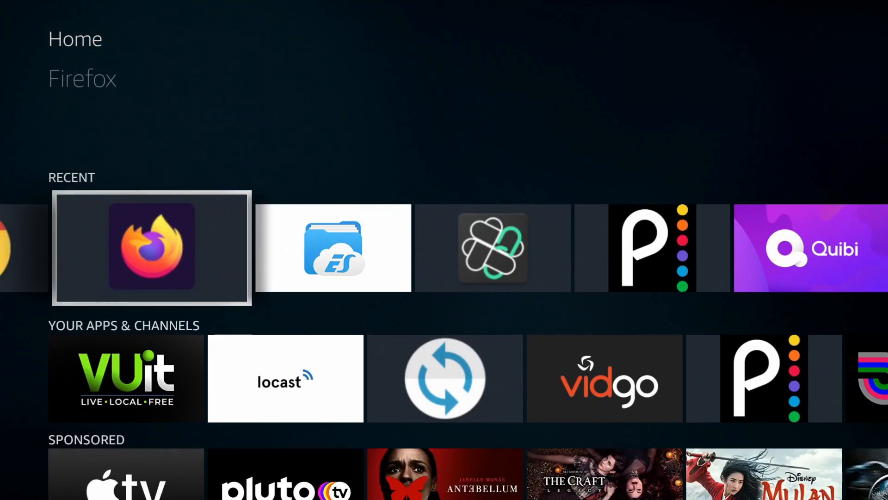
In Firefox, search YouTube for 'triple m' and open the channel's TangoTab review.
left_click(151, 247)
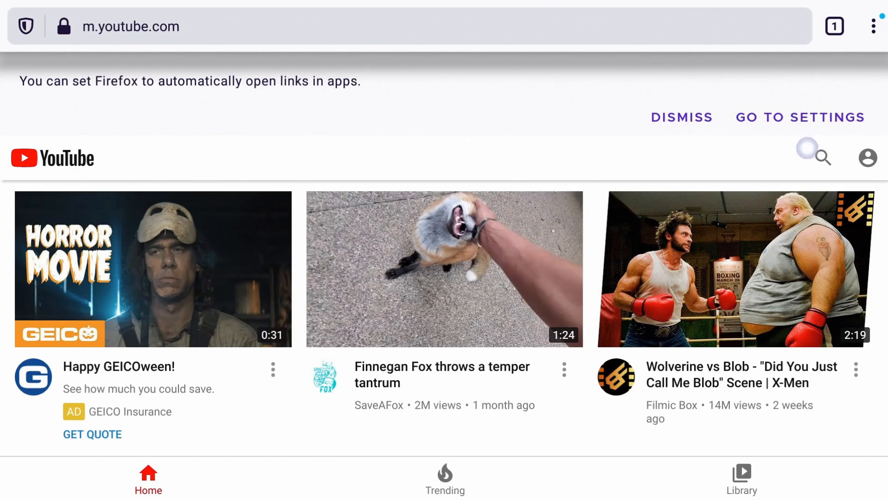
left_click(821, 158)
type("triple m")
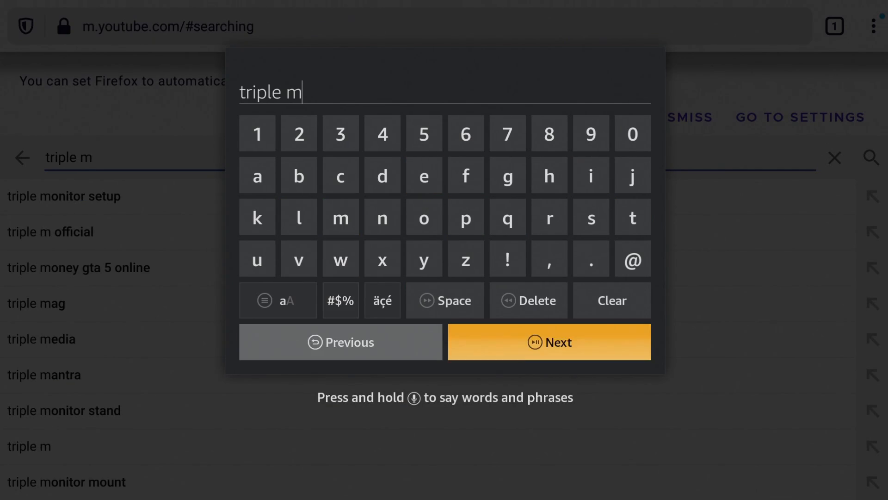
left_click(548, 341)
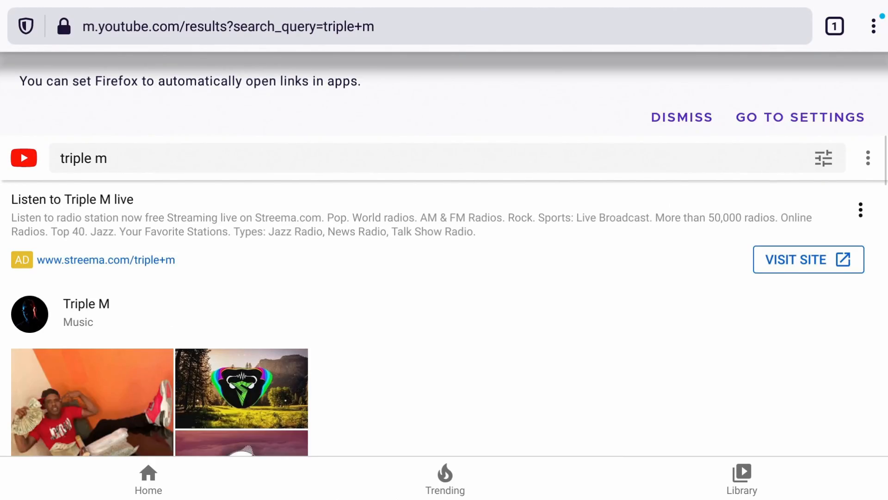
left_click(86, 303)
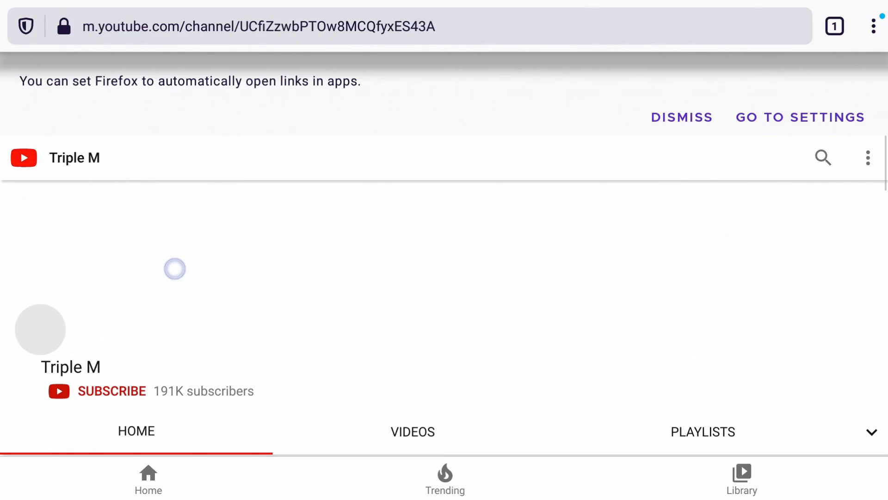
left_click(874, 26)
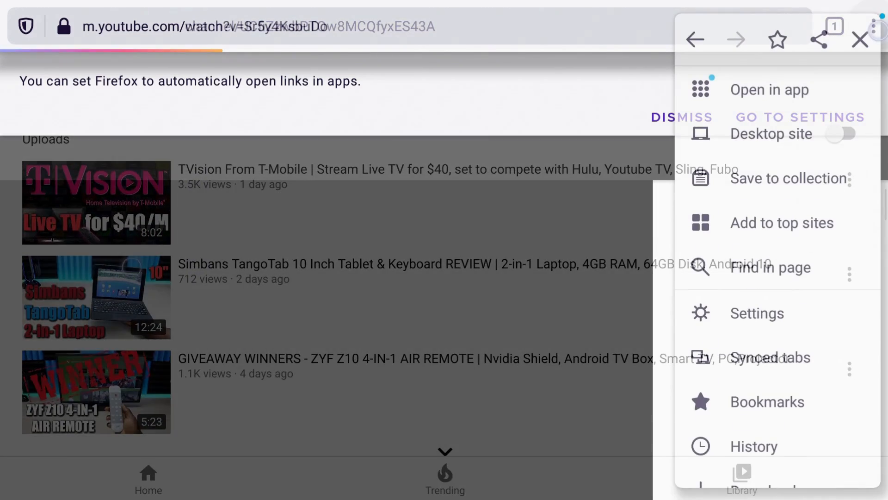
left_click(842, 134)
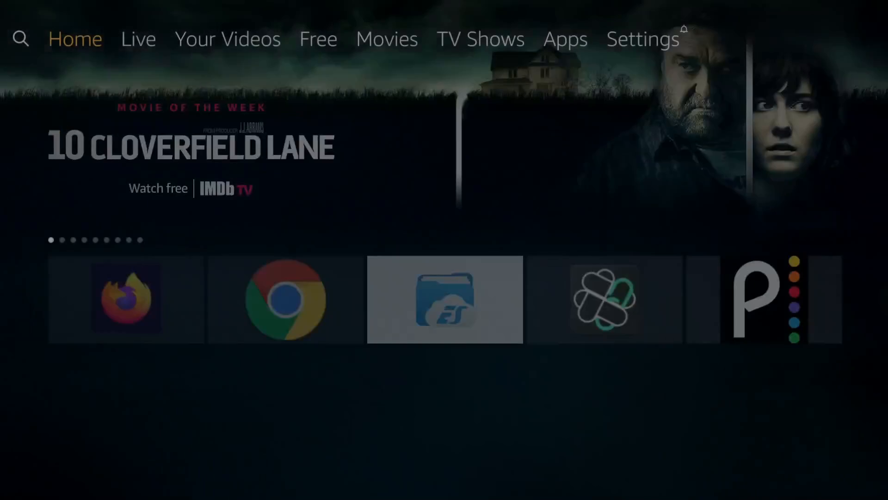
Go to Settings > My Fire TV > Developer options.
scroll("down", 3)
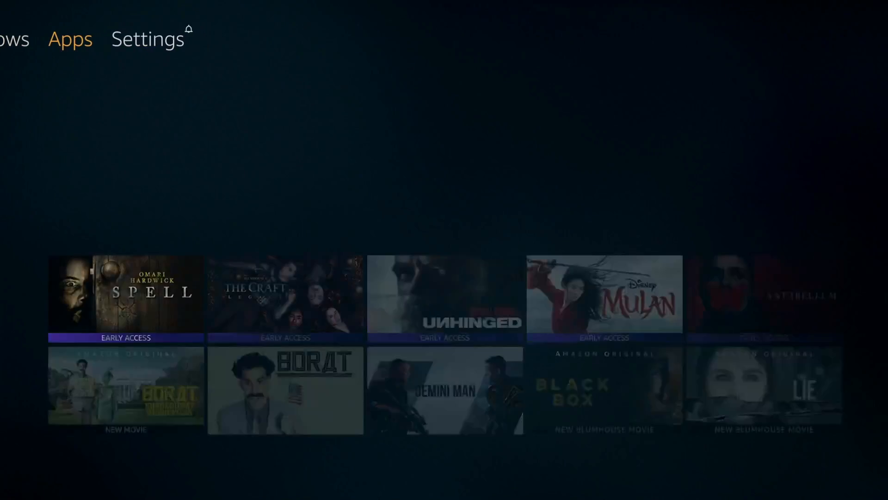
left_click(147, 39)
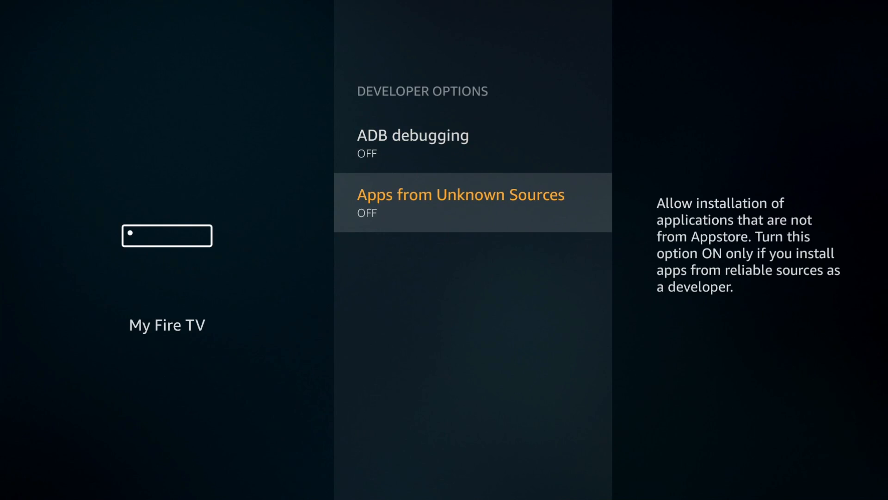
Turn on ADB debugging and allow Apps from Unknown Sources.
key("Up")
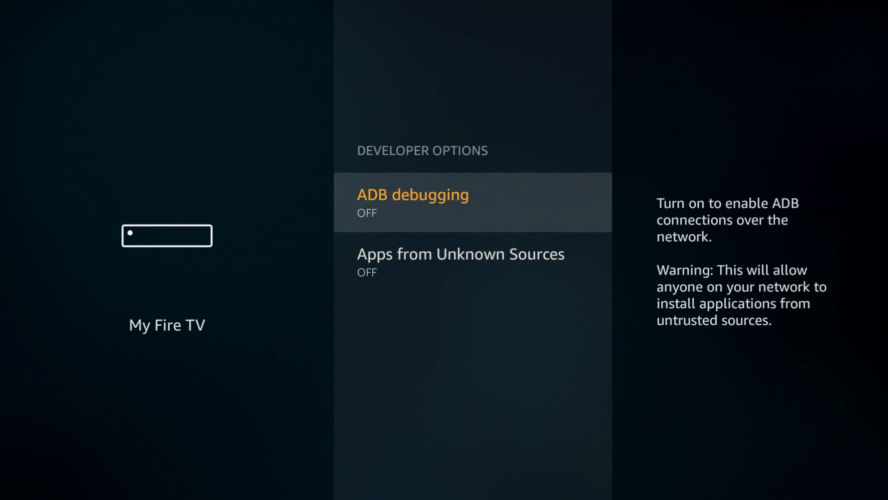
key("down")
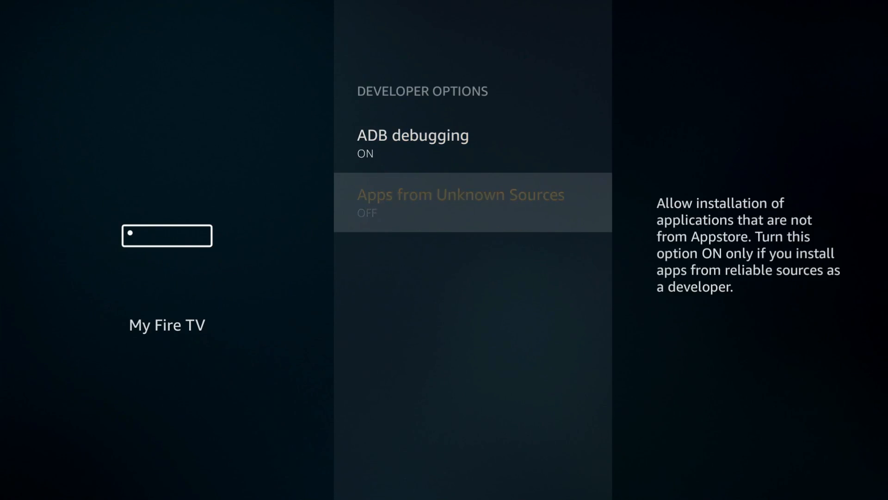
left_click(461, 202)
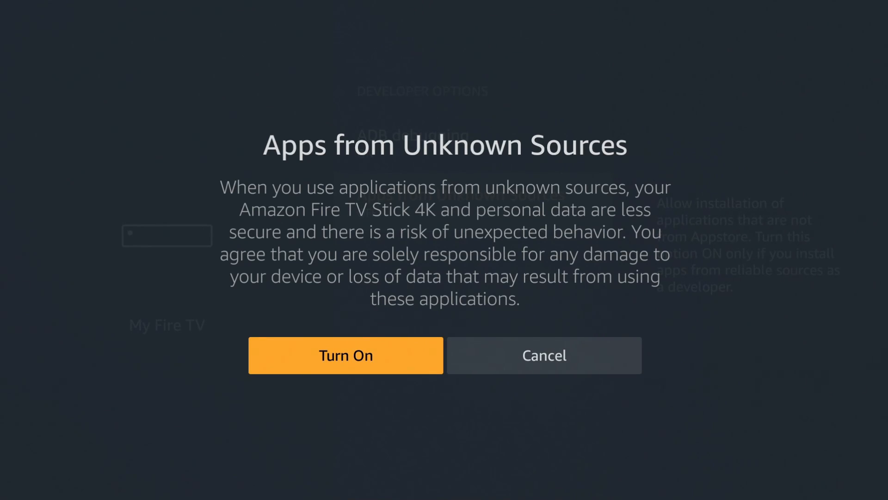
left_click(345, 355)
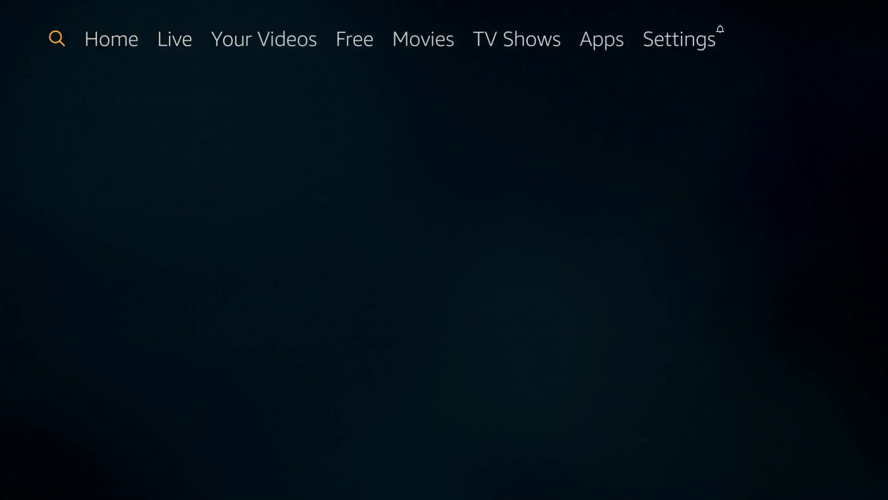
Move along the home screen's top menu bar and open Settings.
left_click(56, 38)
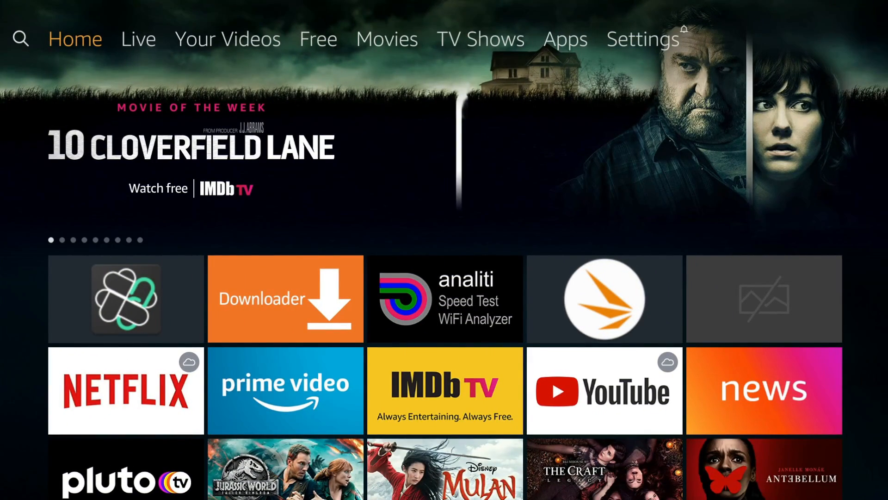
left_click(641, 38)
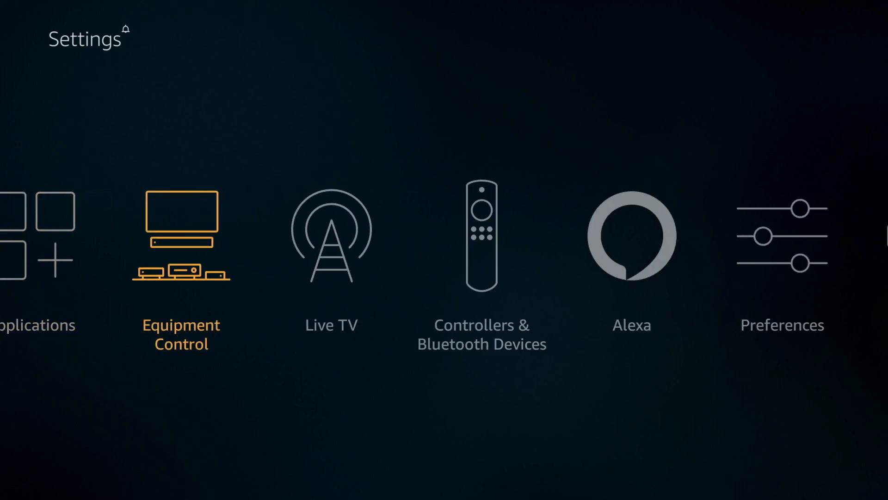
Under My Fire TV > Developer options > Install unknown apps, switch off Downloader's permission.
scroll("right", 3)
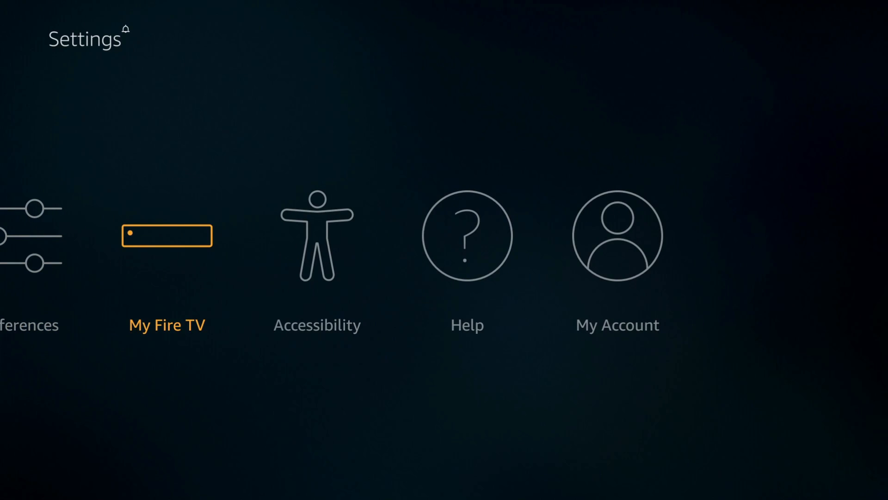
left_click(167, 235)
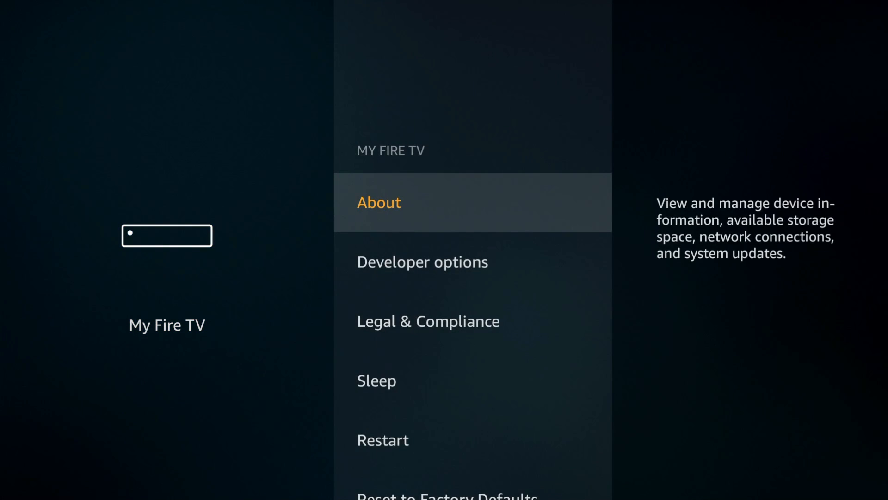
left_click(422, 261)
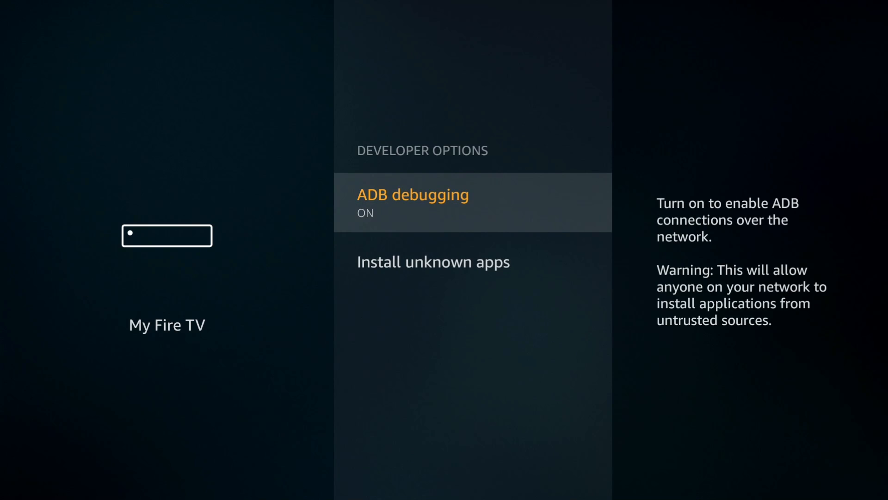
left_click(433, 261)
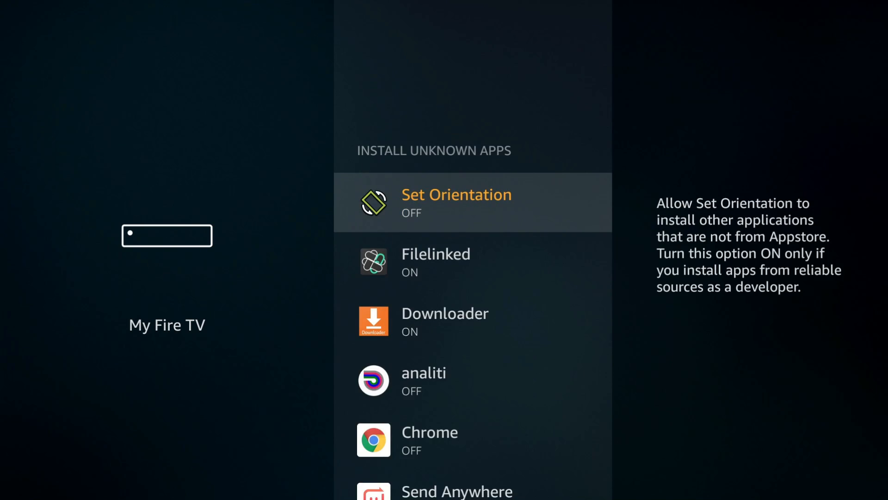
scroll("down", 3)
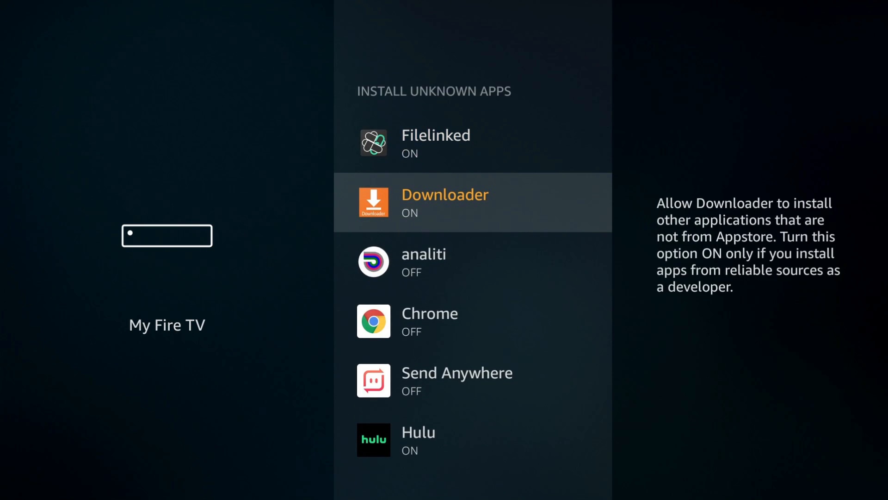
left_click(472, 201)
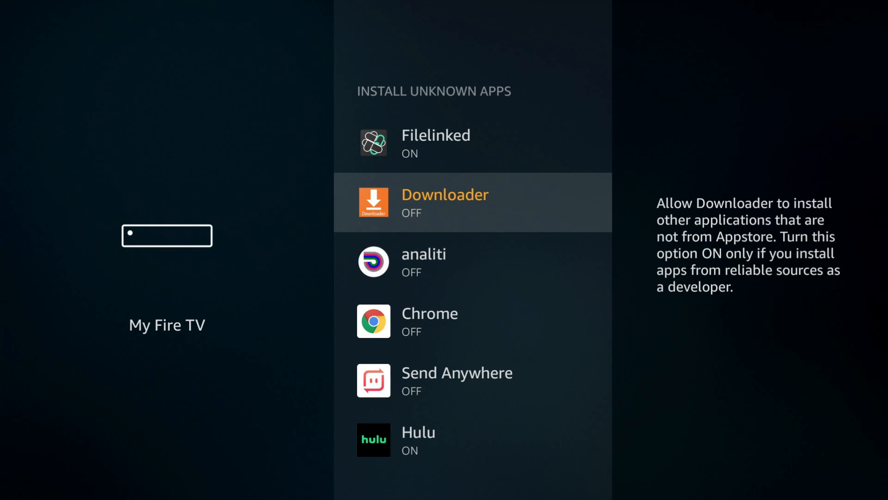
scroll("down", 3)
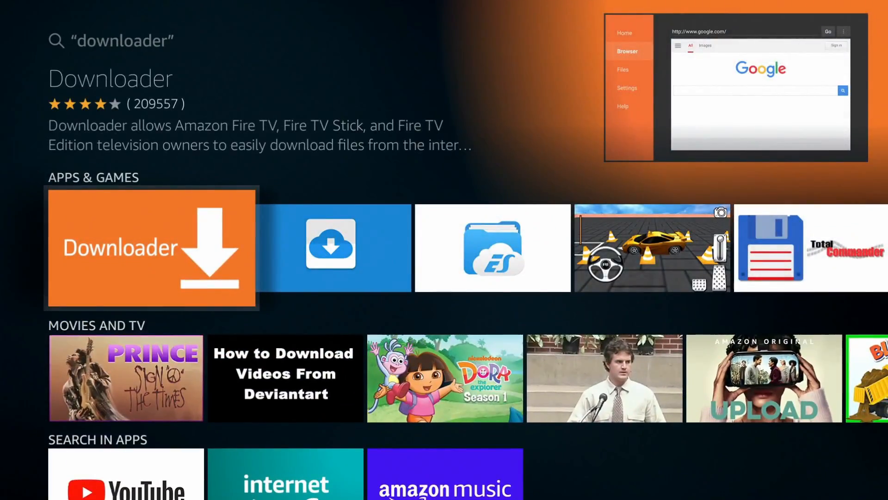
Launch Downloader and download the Filelinked APK from get.filelinked.com.
left_click(151, 248)
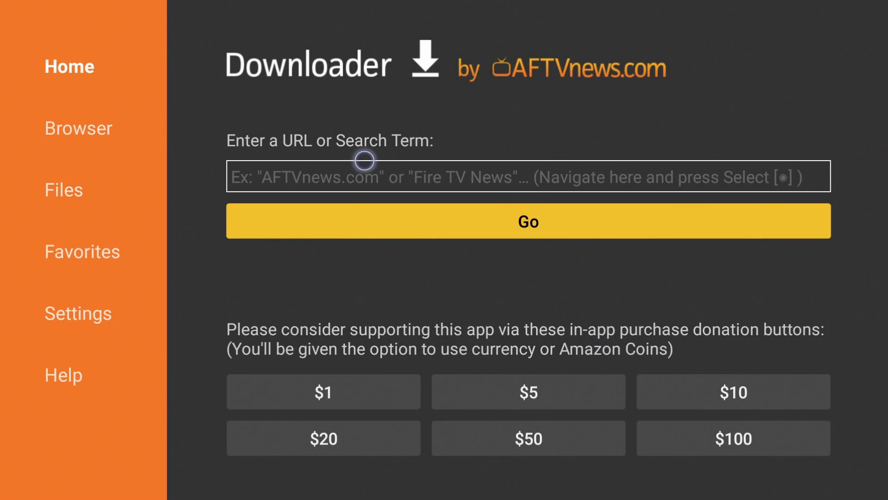
left_click(527, 177)
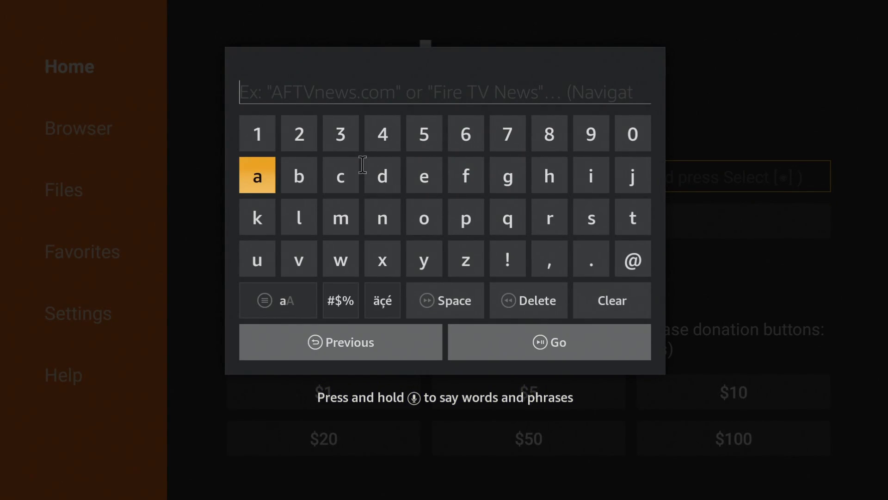
left_click(632, 216)
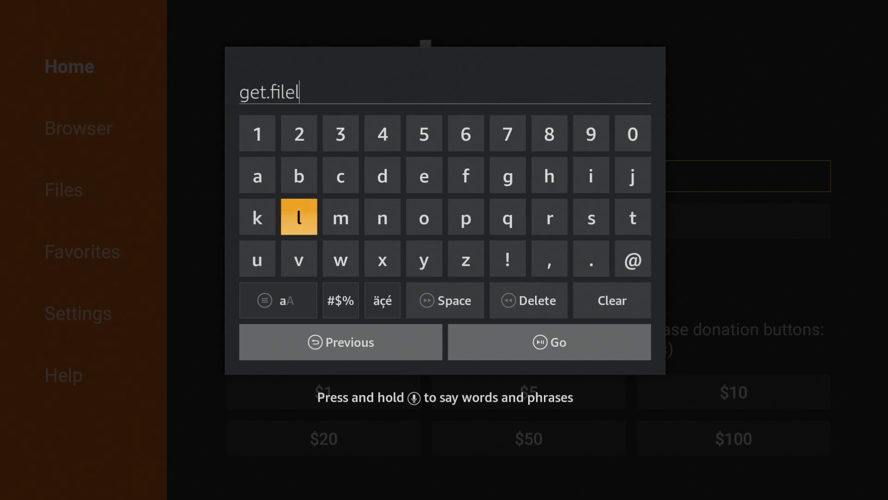
left_click(340, 217)
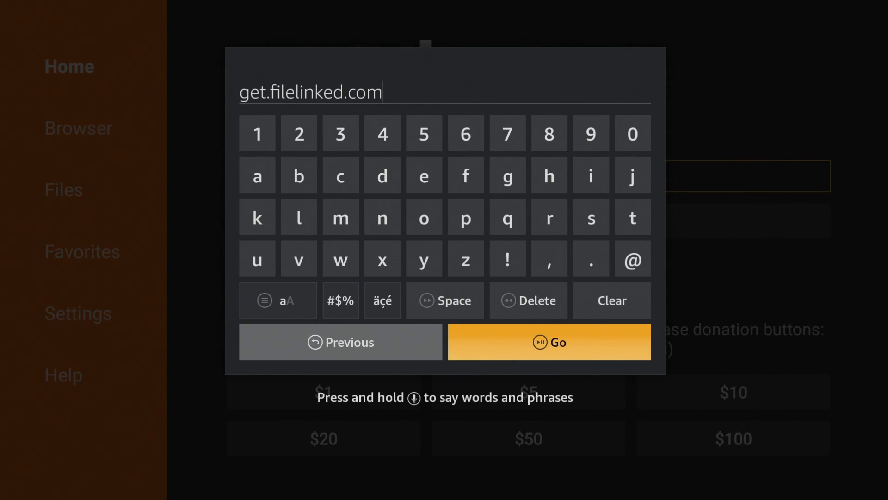
left_click(548, 342)
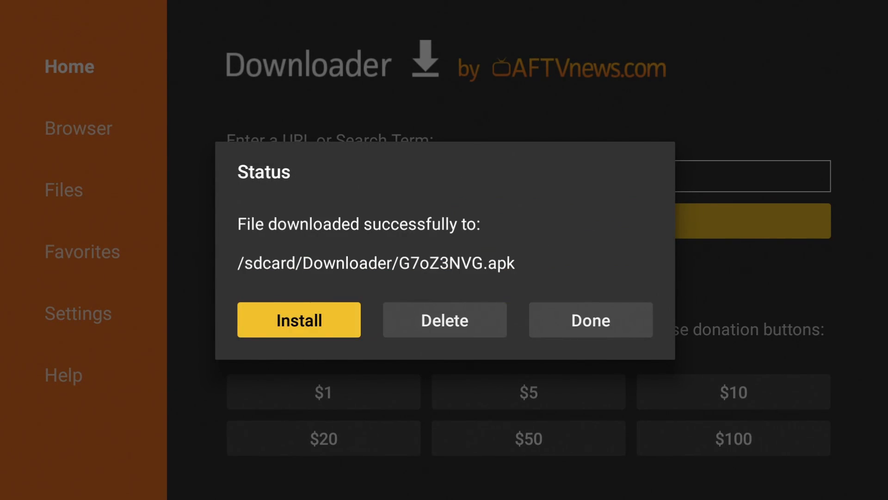
Install the downloaded Filelinked APK and open Filelinked to its code entry screen.
left_click(298, 319)
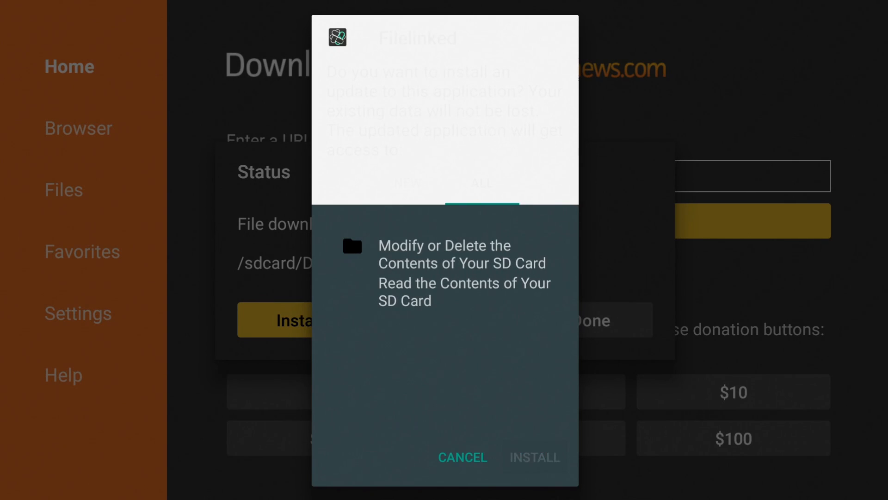
left_click(533, 457)
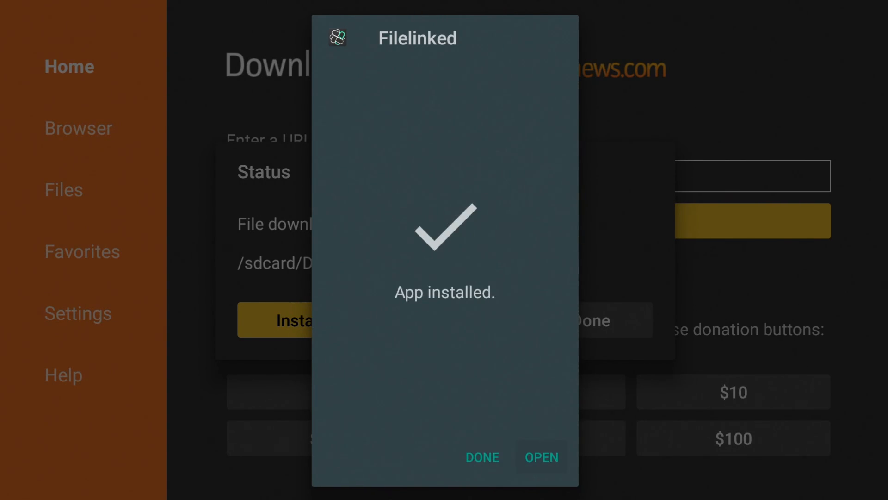
left_click(541, 457)
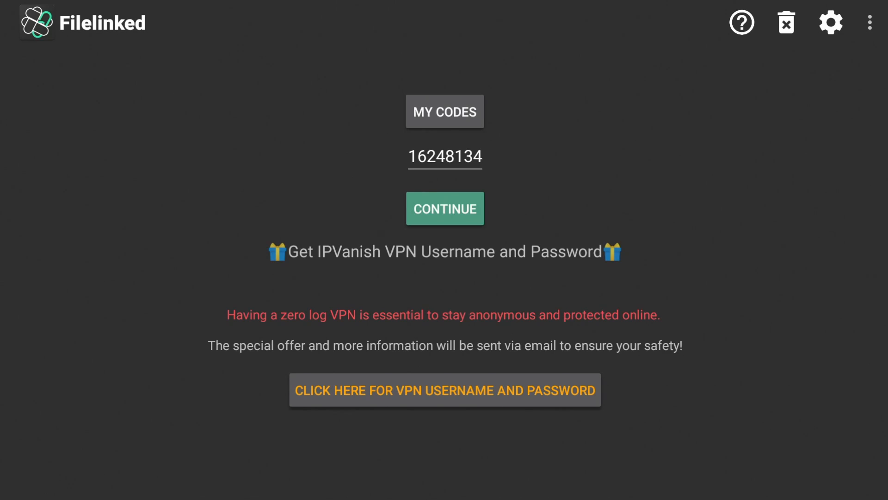
left_click(445, 157)
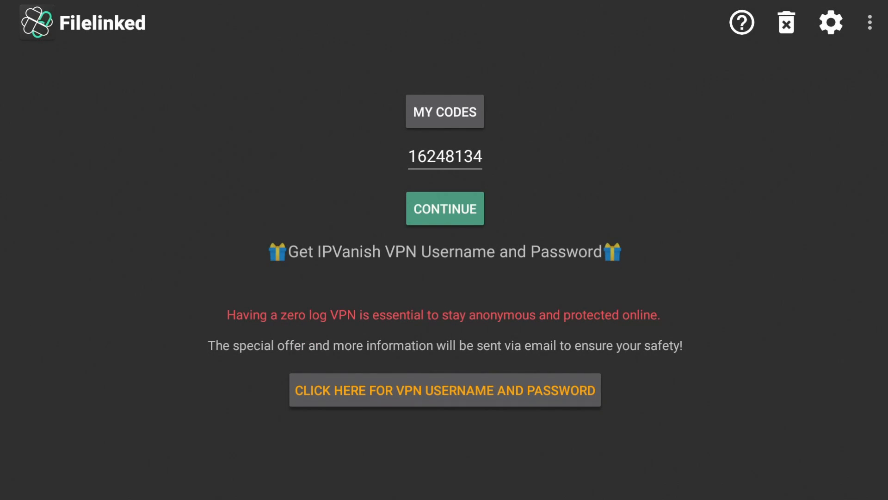
left_click(444, 208)
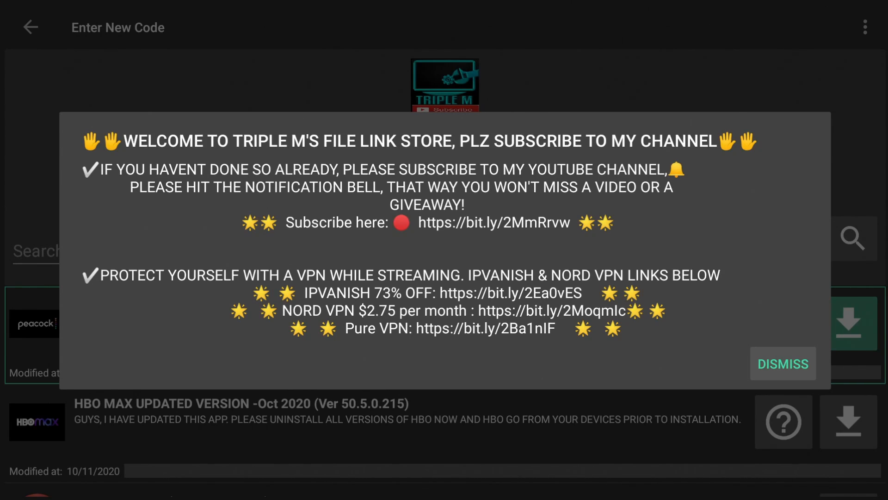
Dismiss the Triple M store's welcome announcement.
left_click(782, 364)
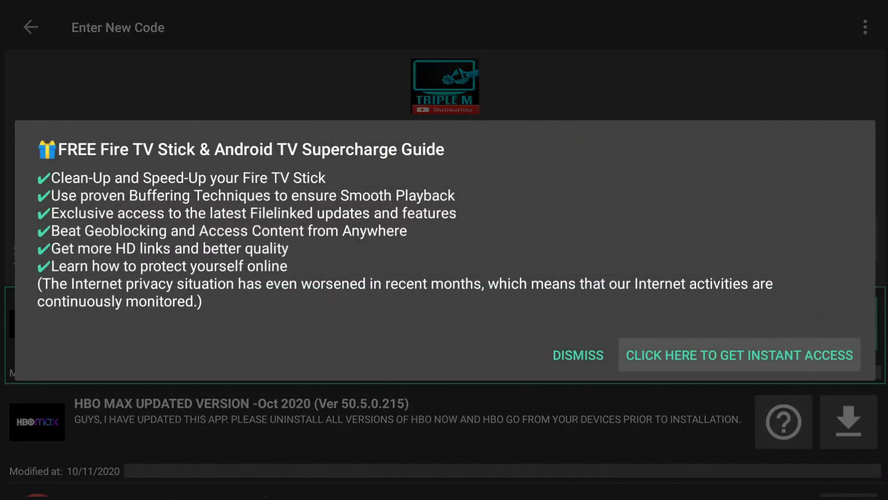
mouse_move(577, 355)
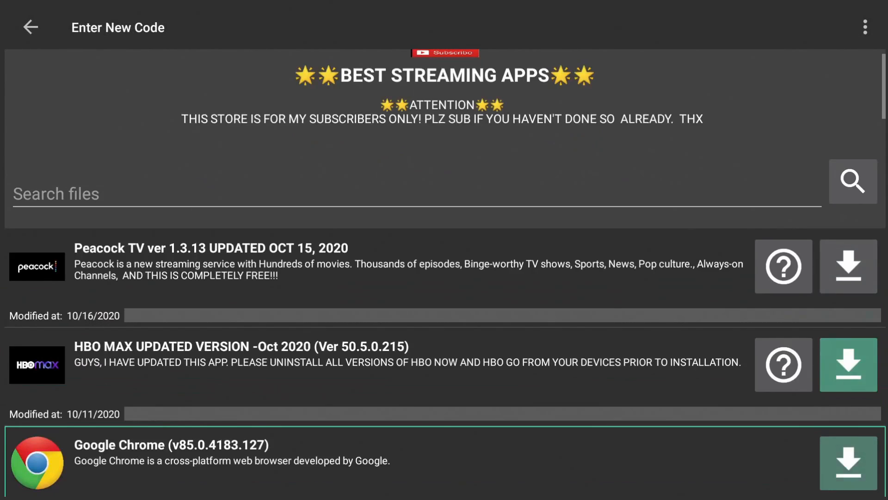
Install Google Chrome and Firefox from the store list and close the installed confirmation.
scroll("down", 3)
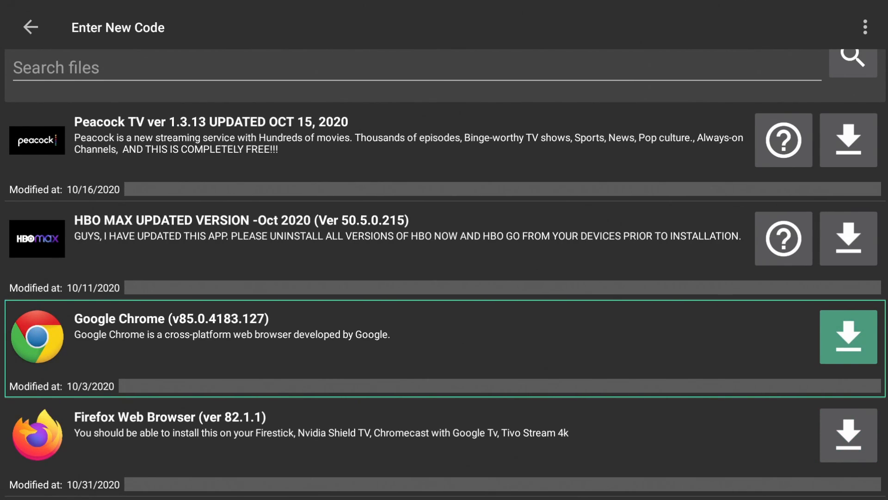
left_click(848, 336)
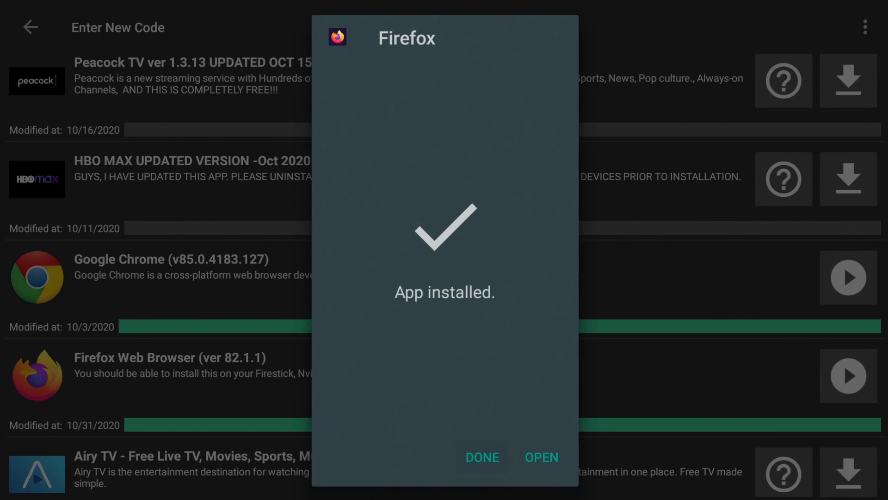
left_click(482, 457)
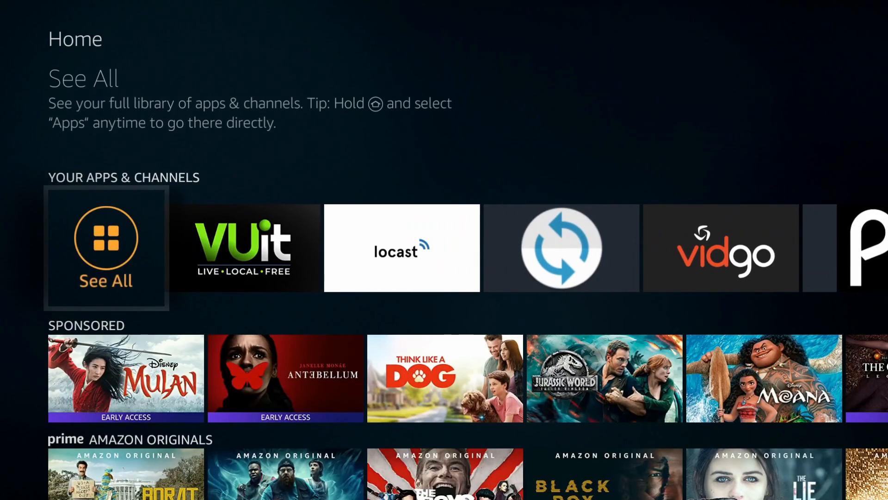
In the full apps library, move Chrome and then Firefox to the front.
left_click(105, 247)
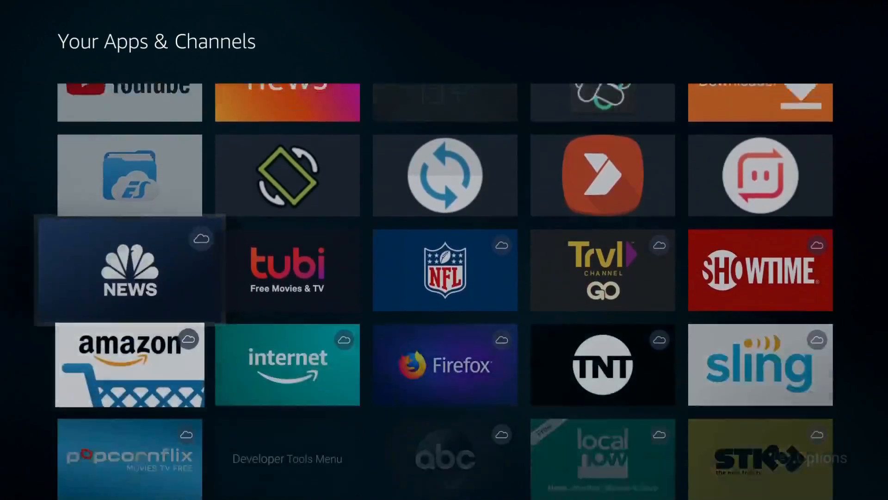
scroll("down", 3)
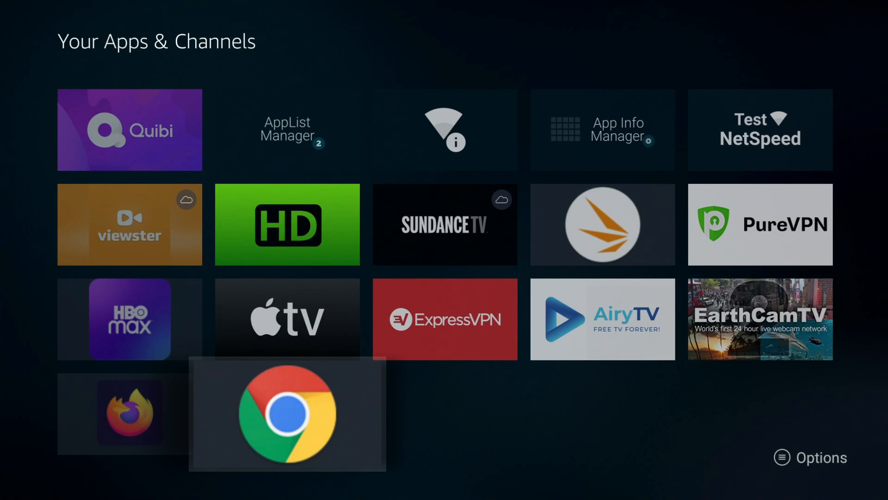
left_click(809, 457)
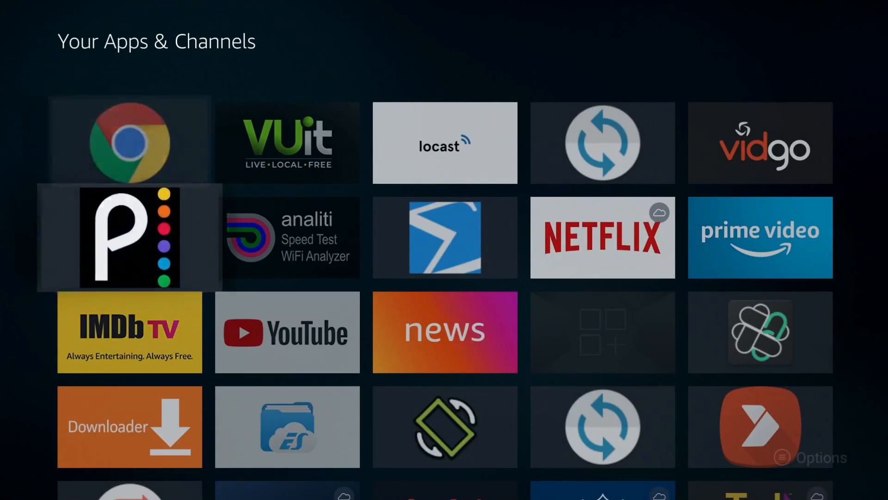
scroll("down", 3)
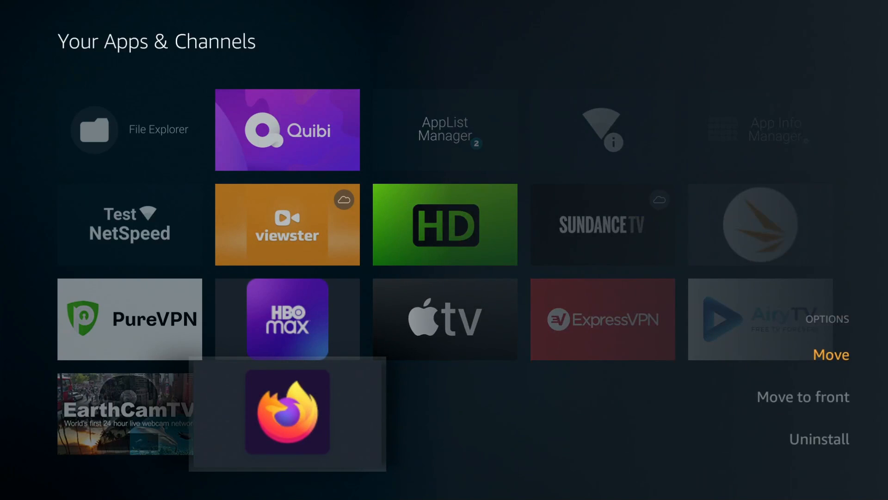
left_click(803, 397)
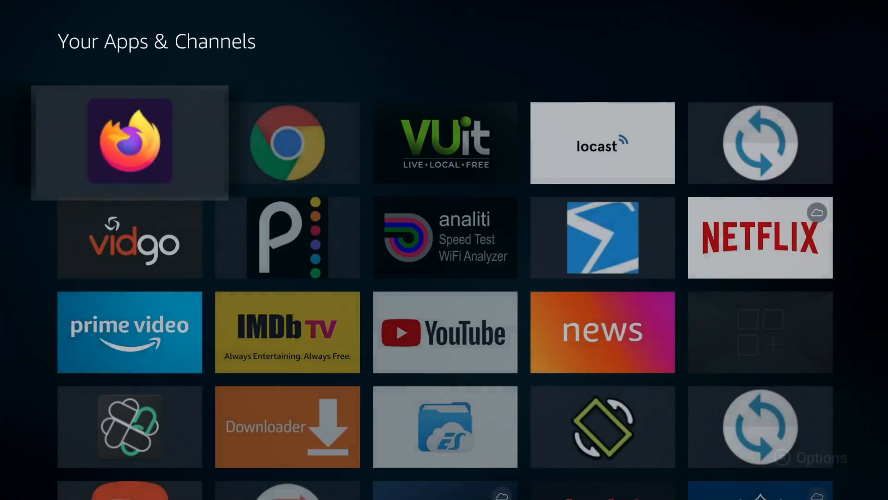